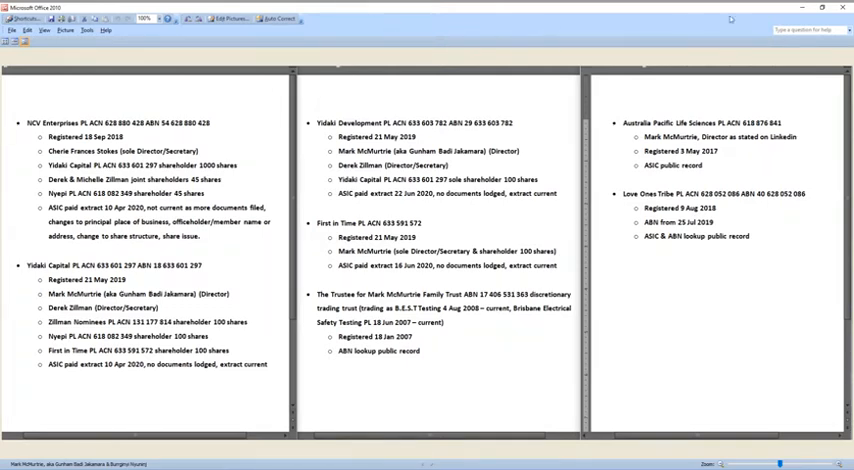
pyautogui.moveTo(800, 10)
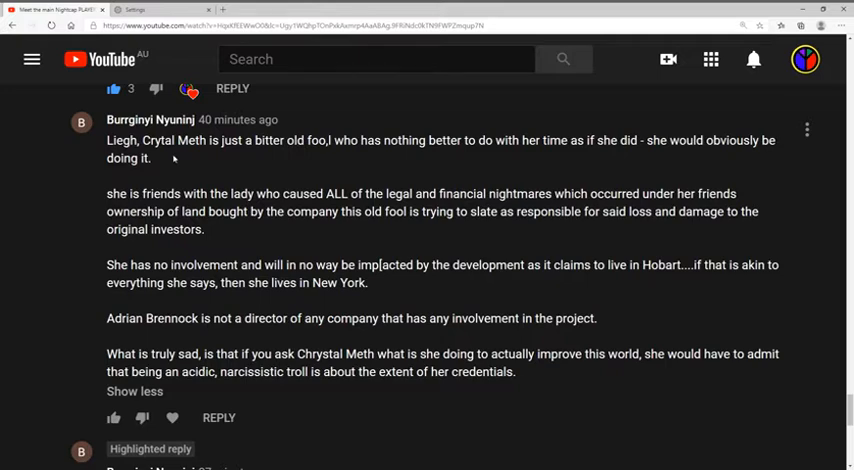
pyautogui.moveTo(172, 158)
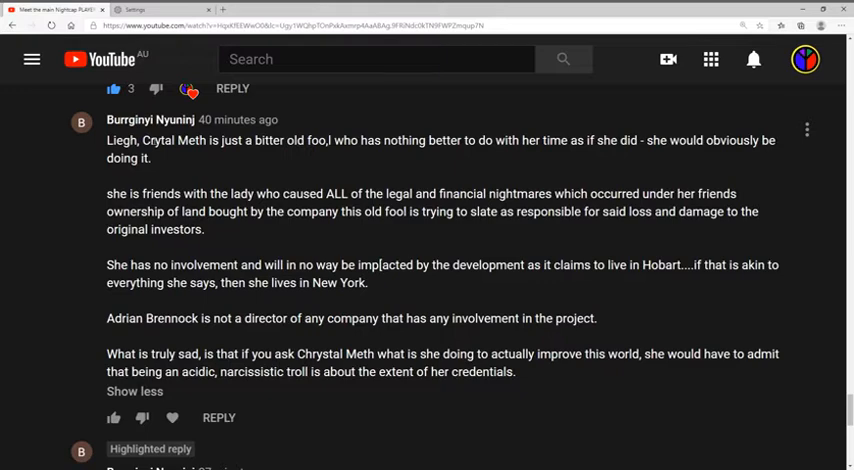
pyautogui.moveTo(157, 178)
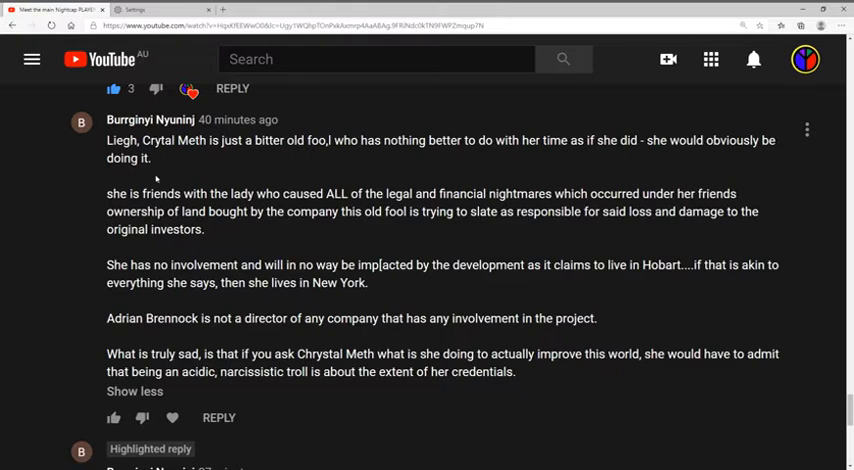
pyautogui.moveTo(157, 180)
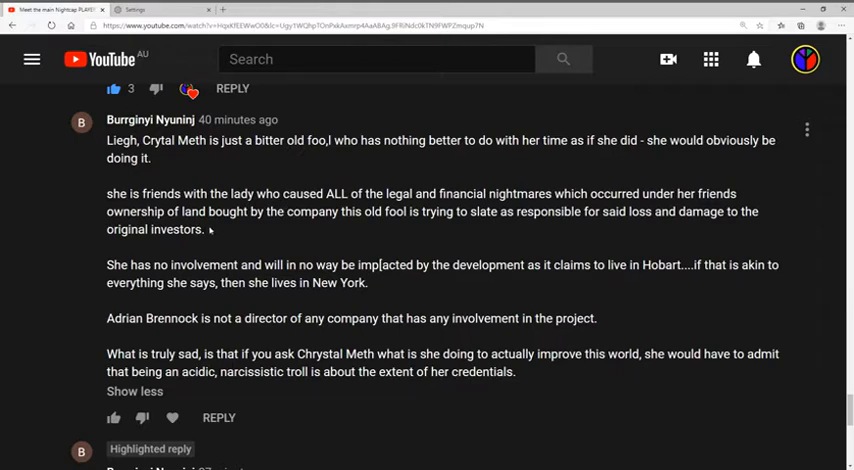
pyautogui.moveTo(210, 231)
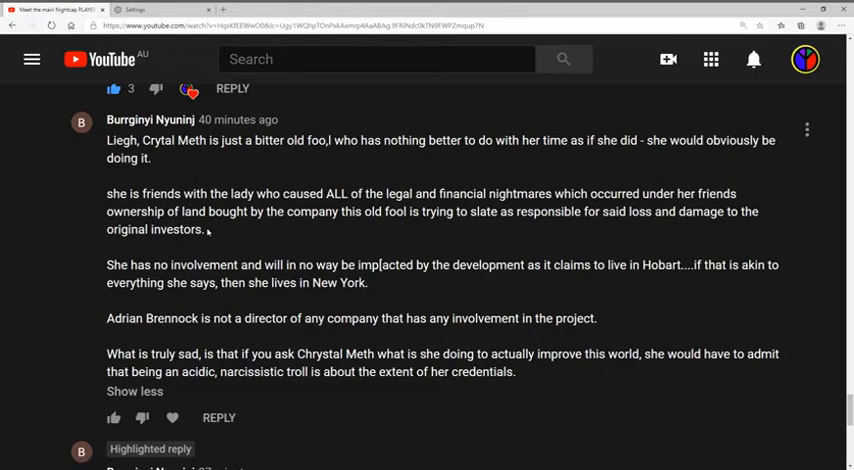
pyautogui.moveTo(110, 207)
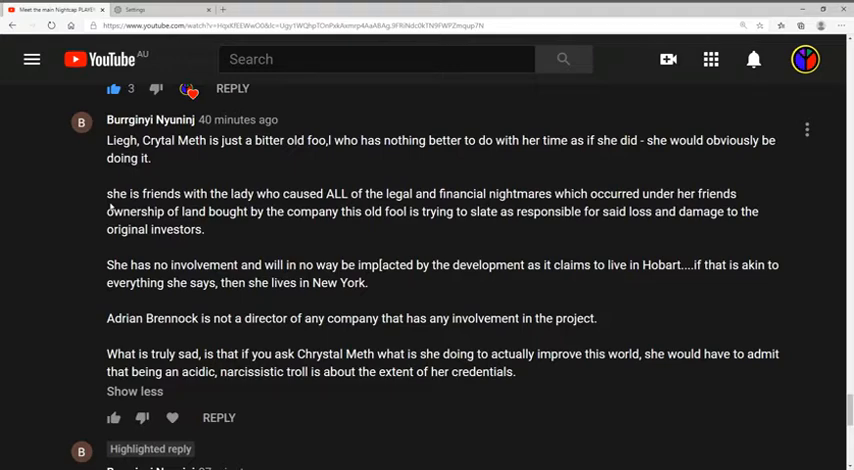
pyautogui.moveTo(320, 153)
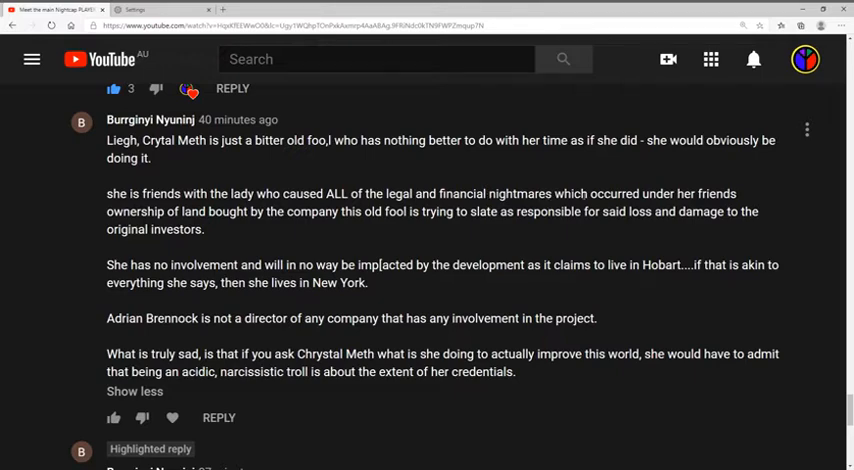
pyautogui.moveTo(377, 240)
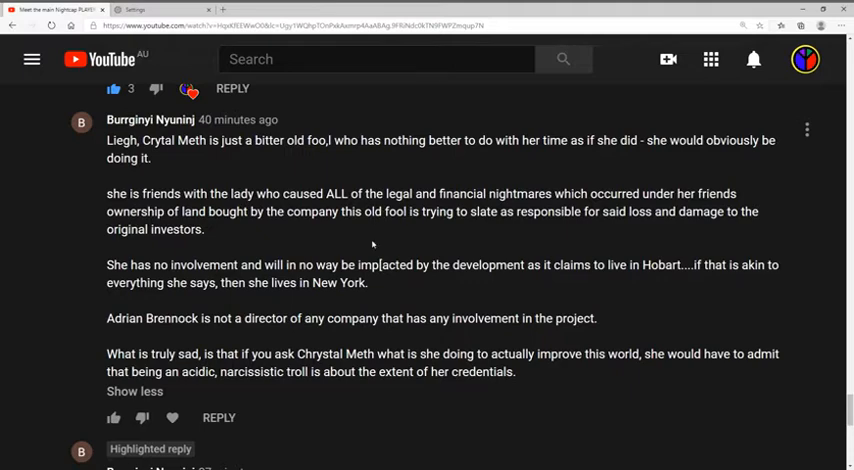
pyautogui.moveTo(538, 232)
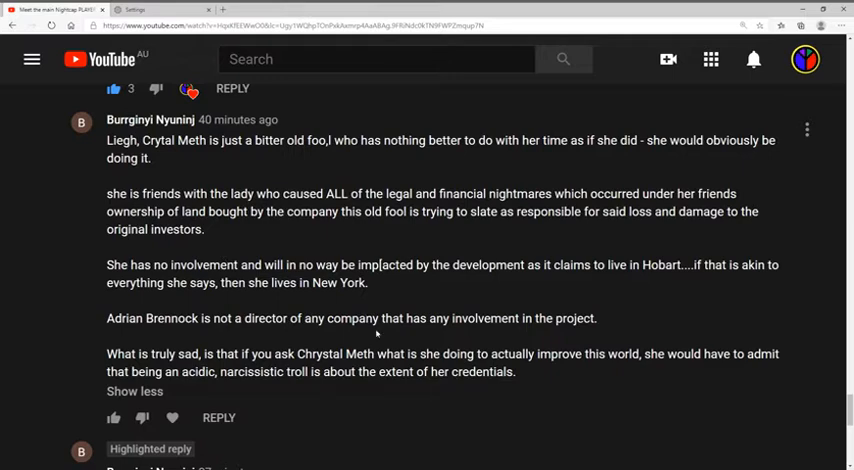
pyautogui.moveTo(600, 323)
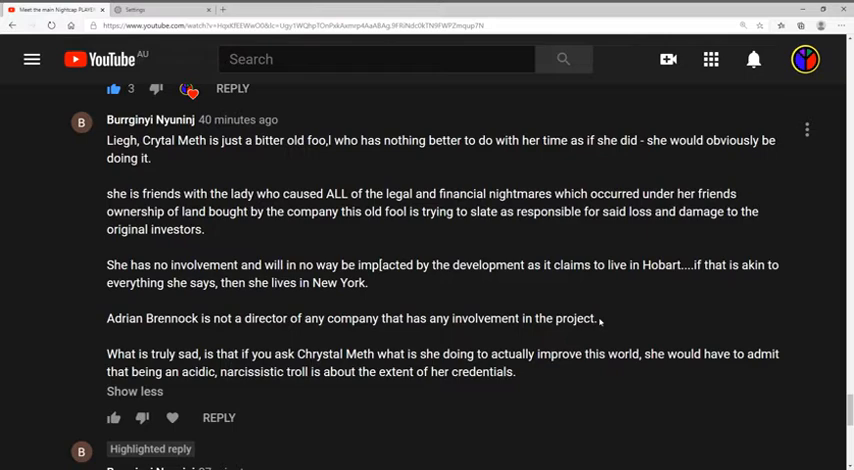
pyautogui.moveTo(598, 319)
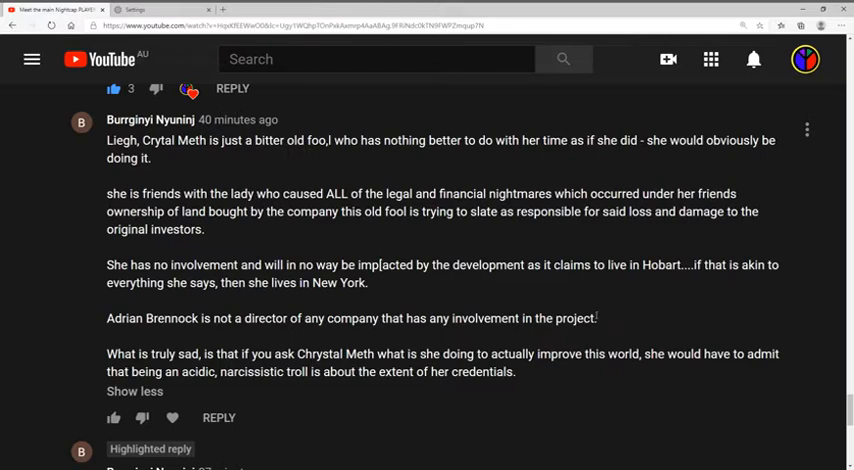
pyautogui.moveTo(440, 290)
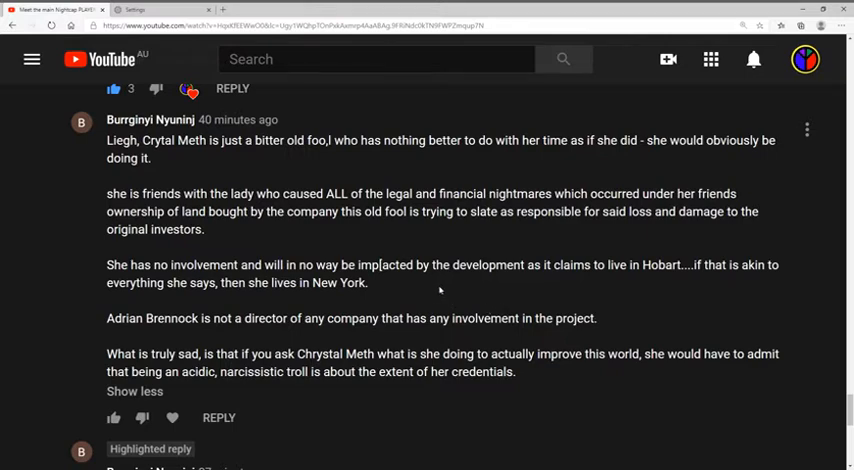
pyautogui.moveTo(409, 294)
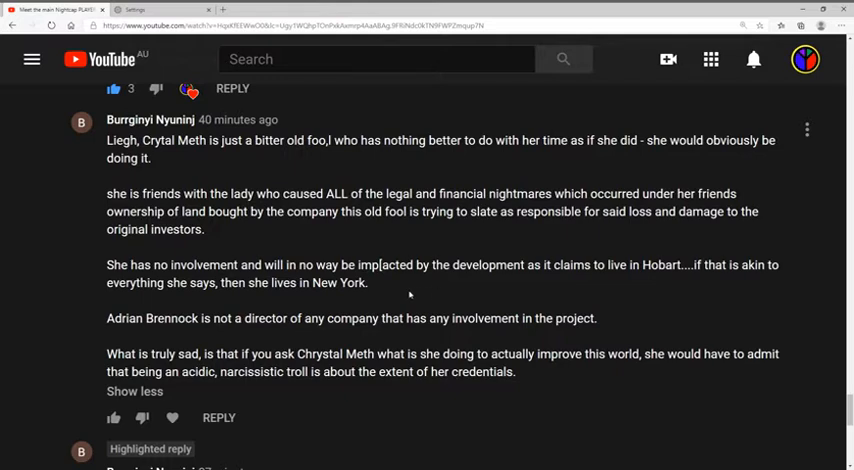
pyautogui.moveTo(393, 288)
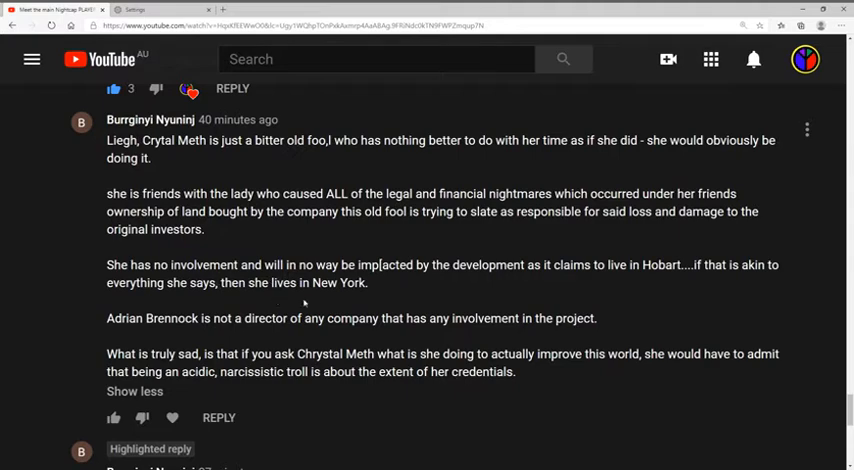
pyautogui.moveTo(386, 291)
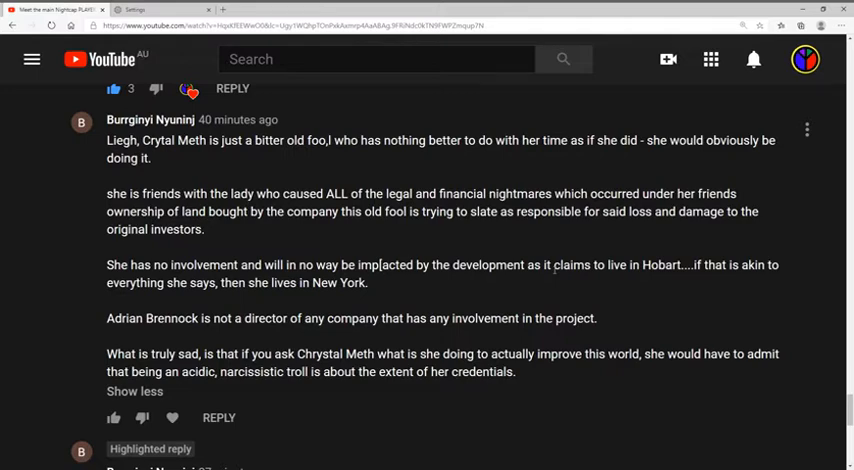
pyautogui.moveTo(658, 282)
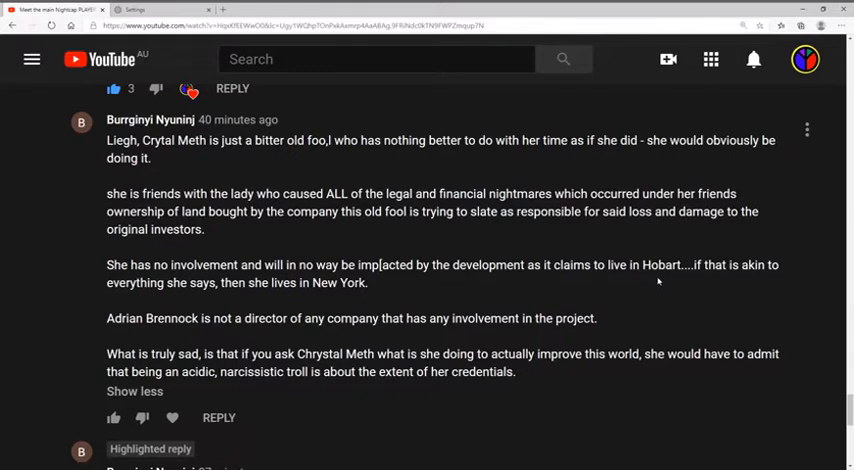
pyautogui.moveTo(658, 281)
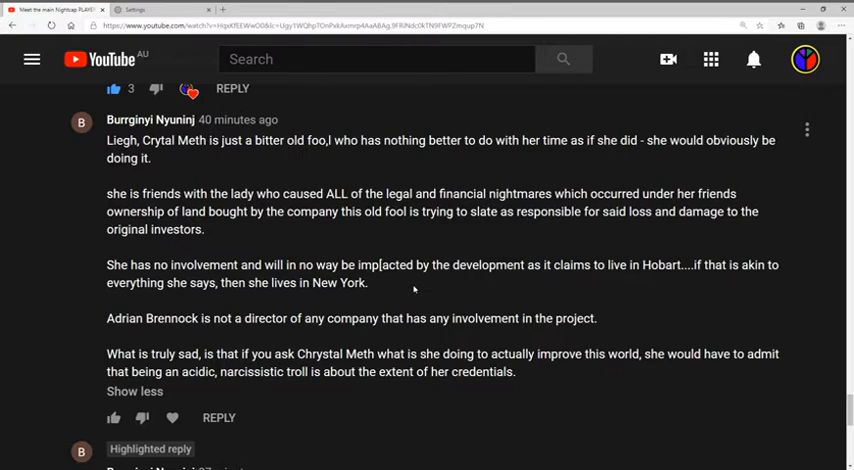
pyautogui.moveTo(123, 330)
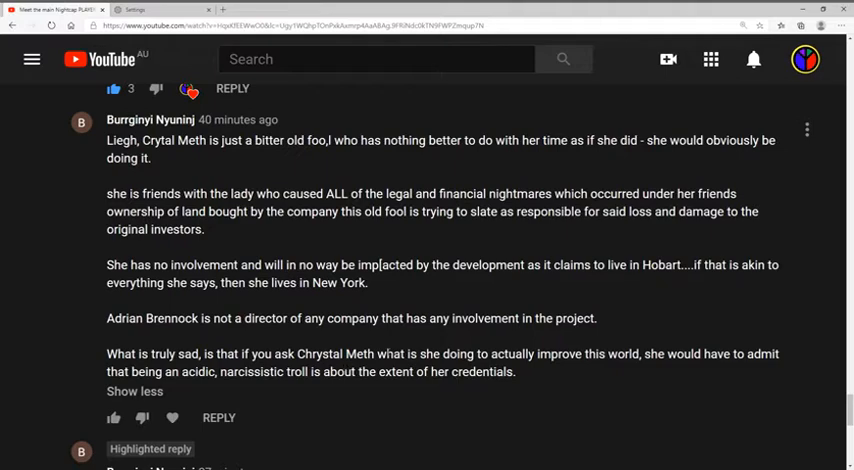
pyautogui.moveTo(495, 345)
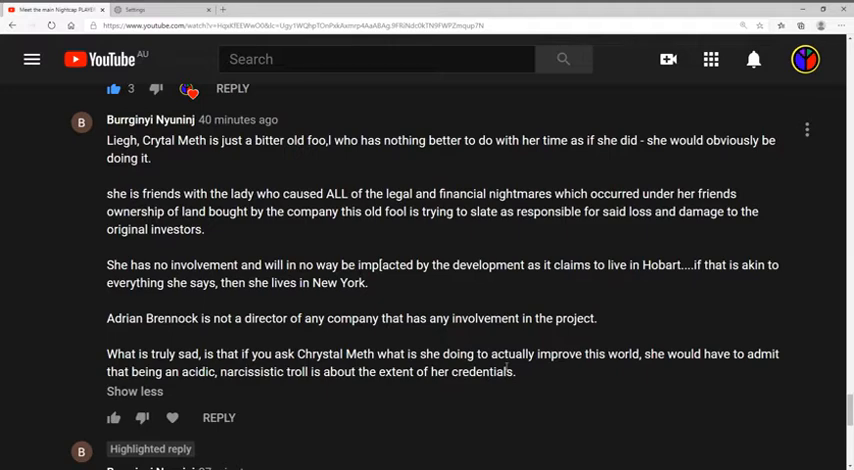
pyautogui.moveTo(436, 336)
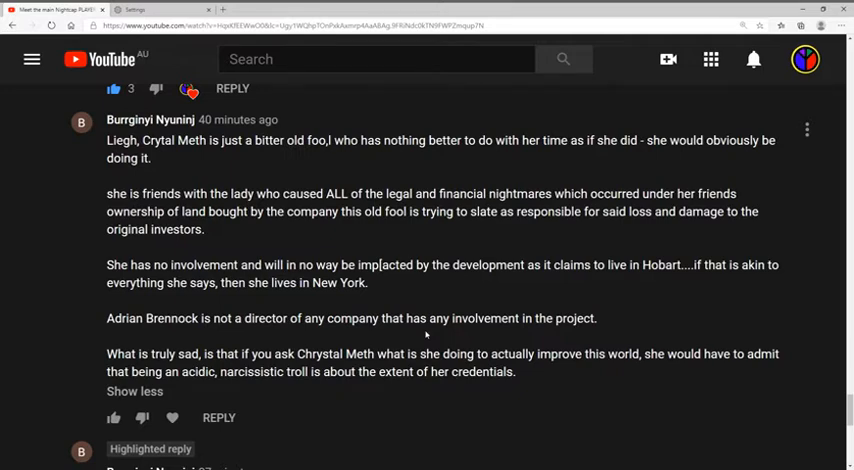
# Step: Scroll the comment thread down to the highlighted reply and the response beneath it
pyautogui.scroll(-3)
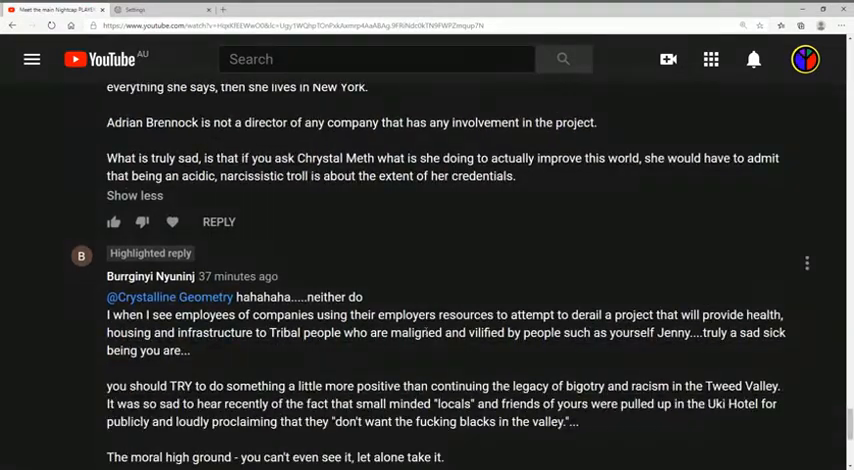
pyautogui.scroll(-3)
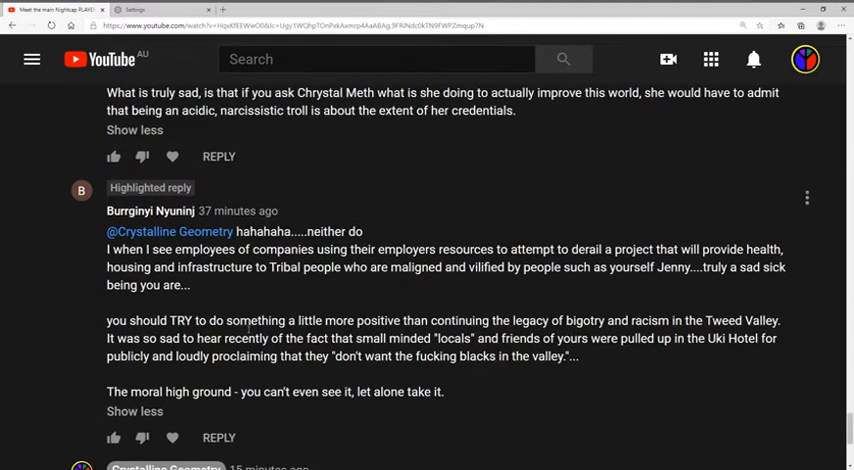
pyautogui.scroll(-3)
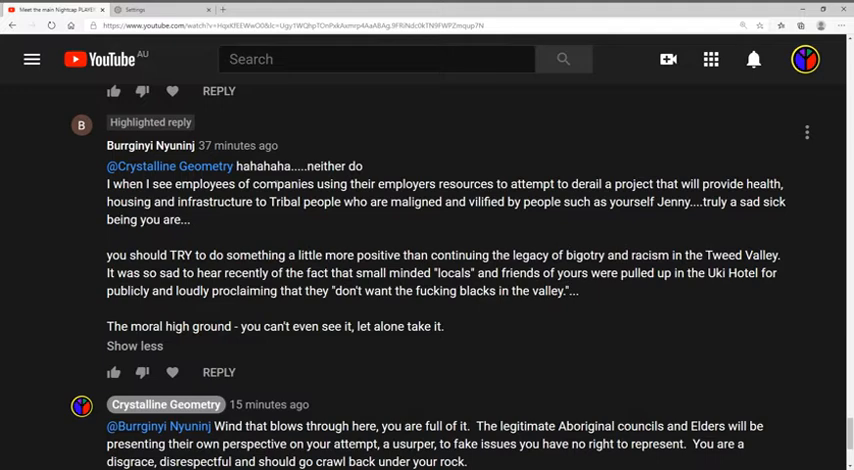
pyautogui.moveTo(431, 188)
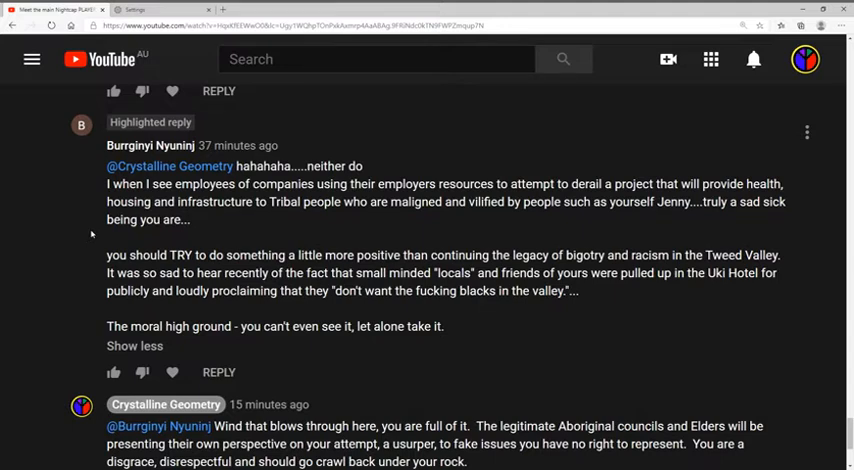
pyautogui.scroll(-3)
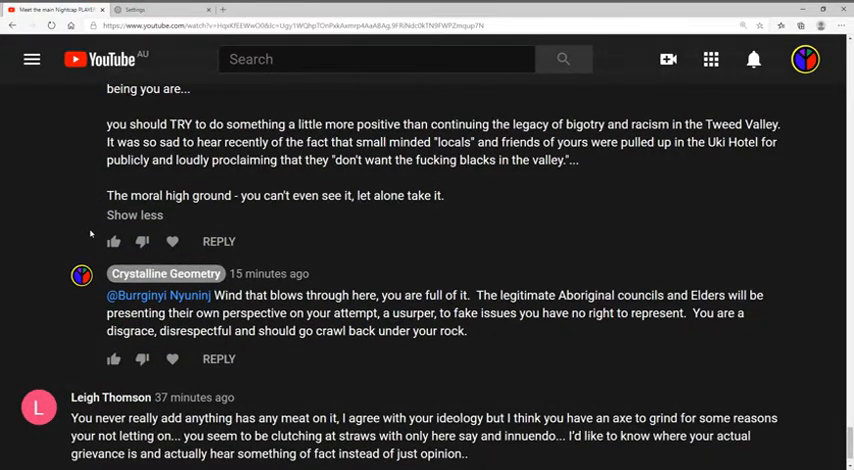
pyautogui.moveTo(654, 270)
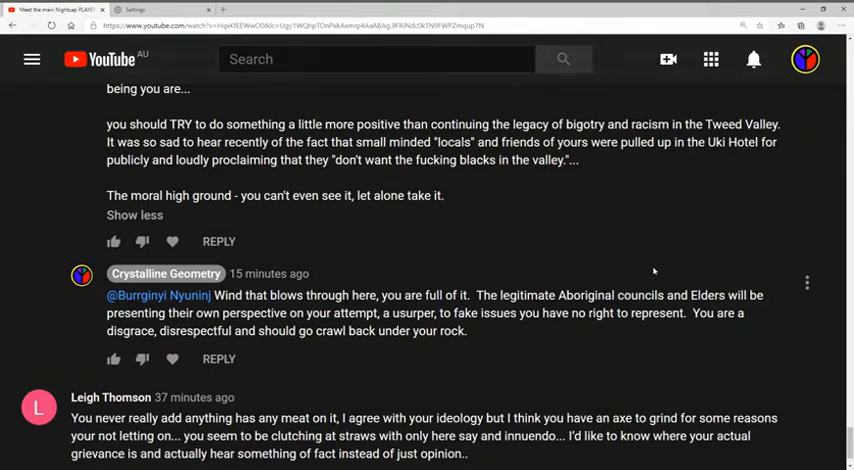
pyautogui.moveTo(658, 270)
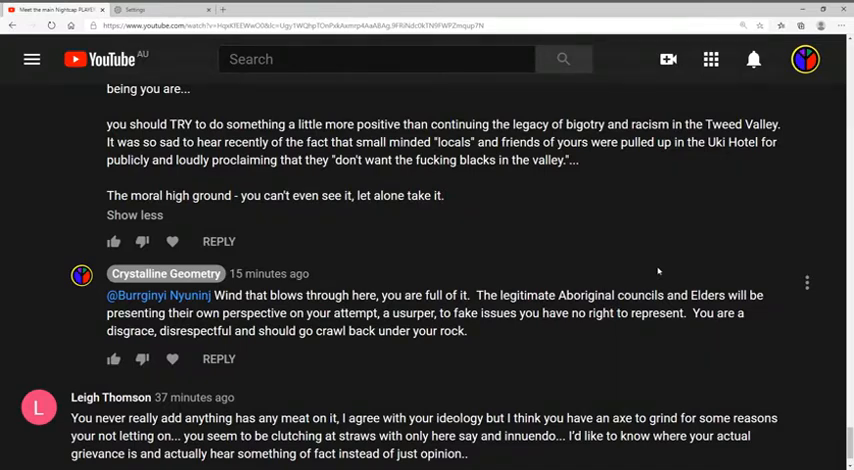
pyautogui.moveTo(818, 229)
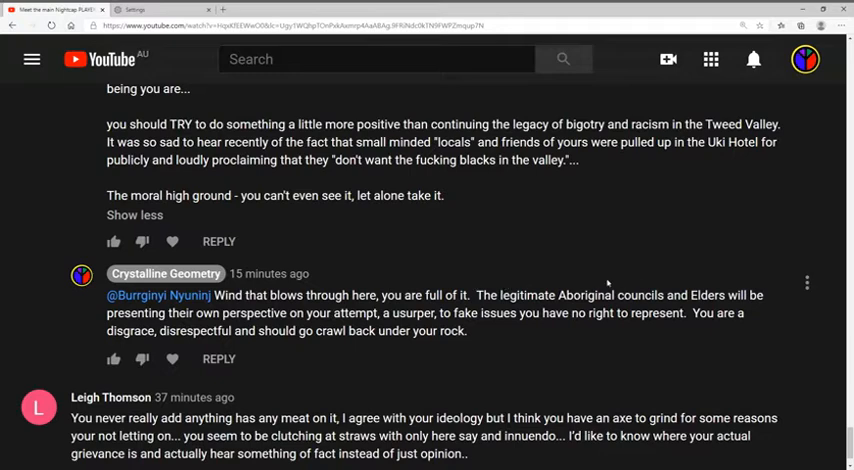
pyautogui.moveTo(781, 183)
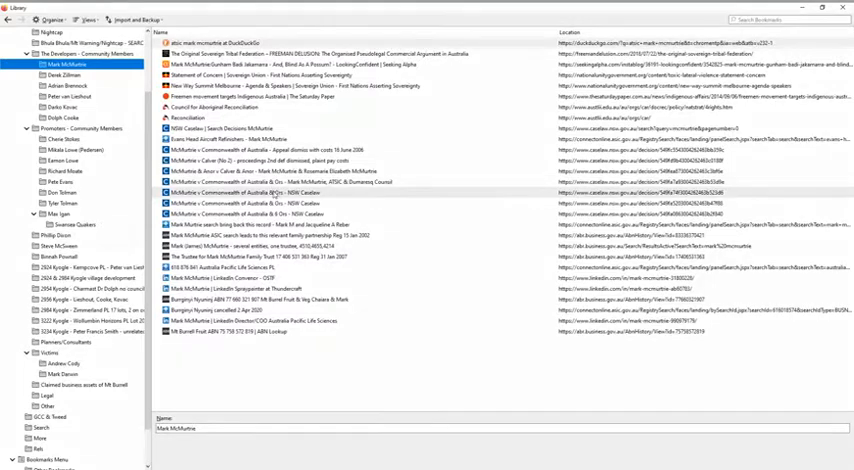
# Step: Select the first member's folder under The Developers - Community Members in the Library
pyautogui.click(280, 203)
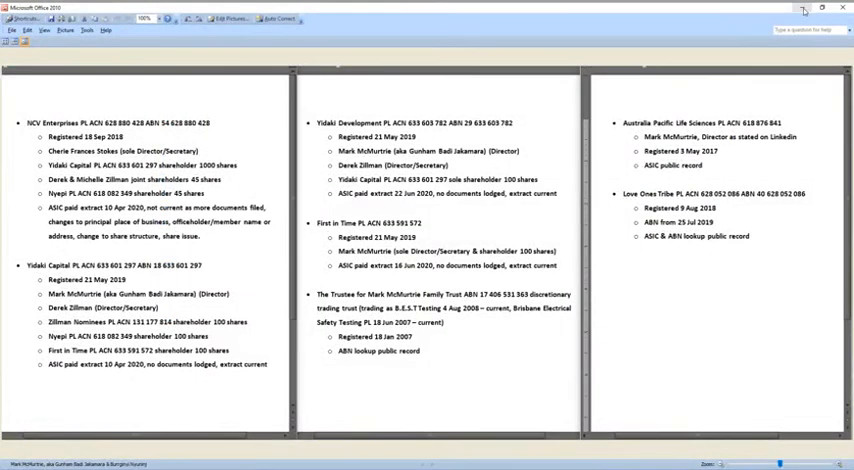
pyautogui.moveTo(250, 300)
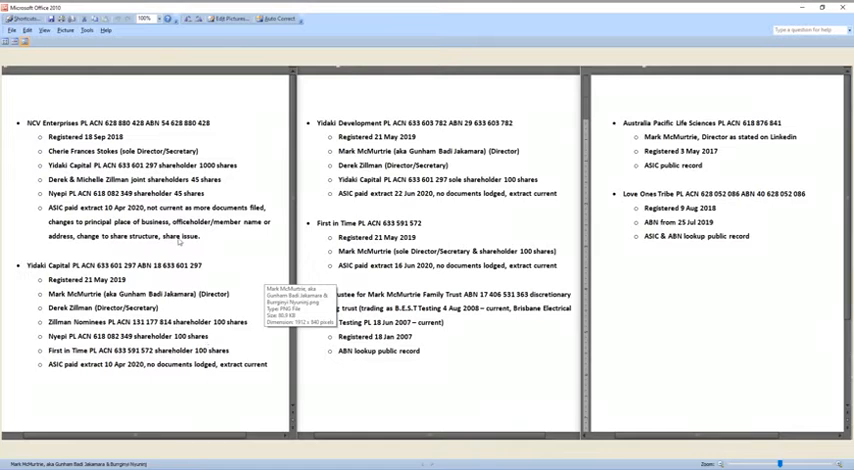
pyautogui.moveTo(214, 124)
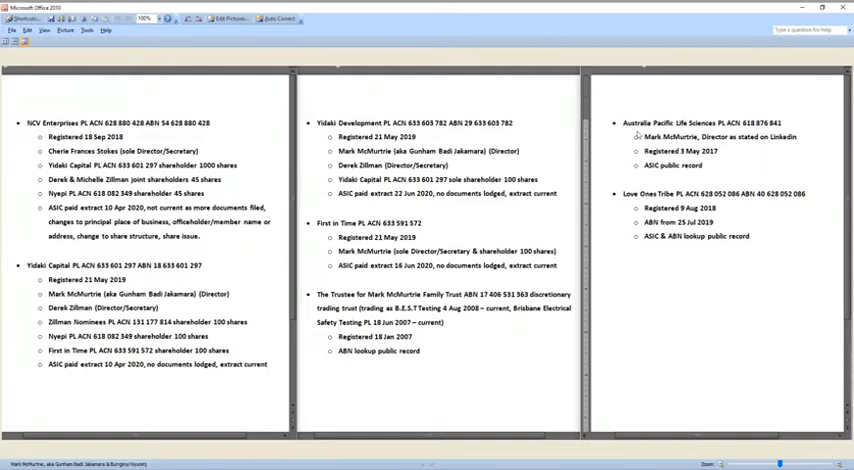
pyautogui.moveTo(684, 131)
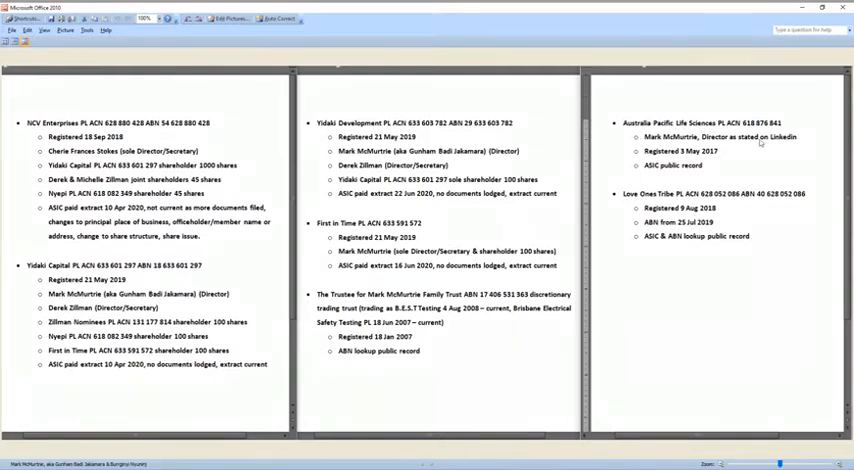
pyautogui.moveTo(795, 140)
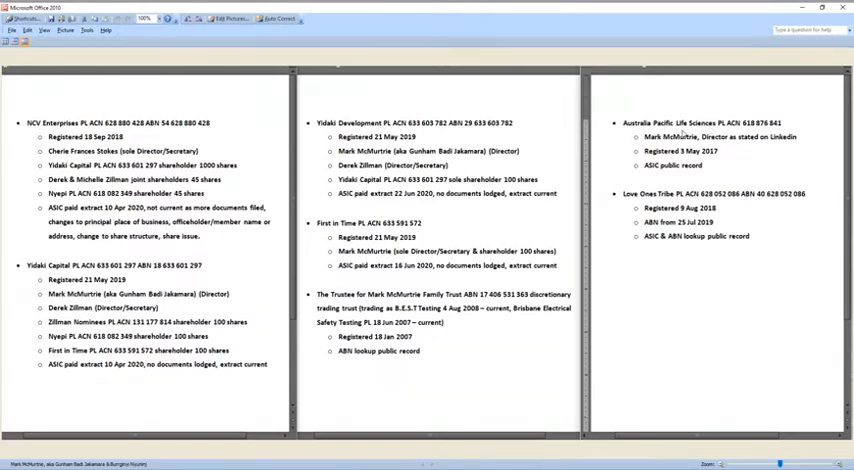
pyautogui.moveTo(723, 147)
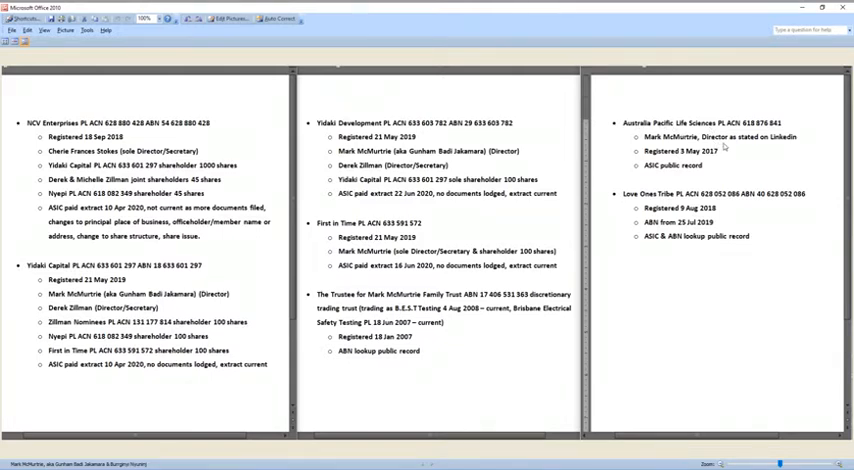
pyautogui.moveTo(680, 272)
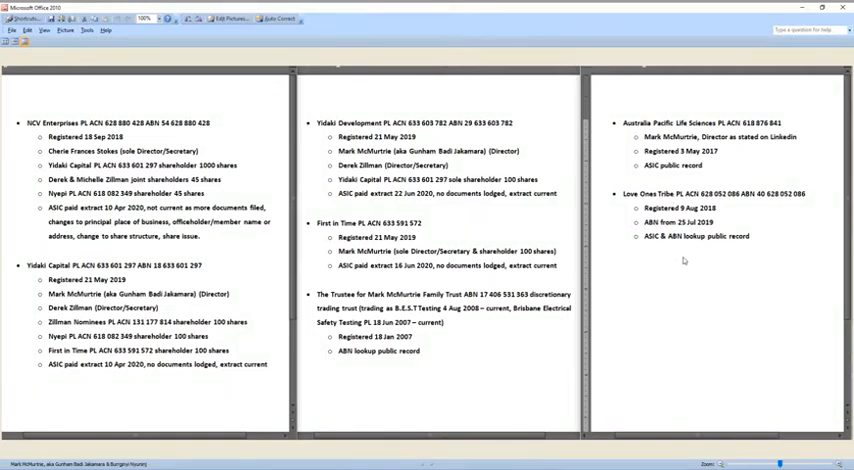
pyautogui.moveTo(686, 262)
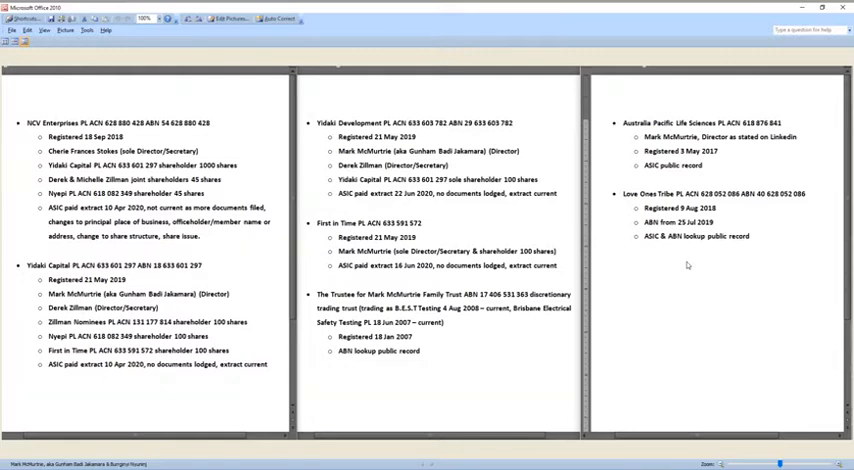
pyautogui.moveTo(686, 265)
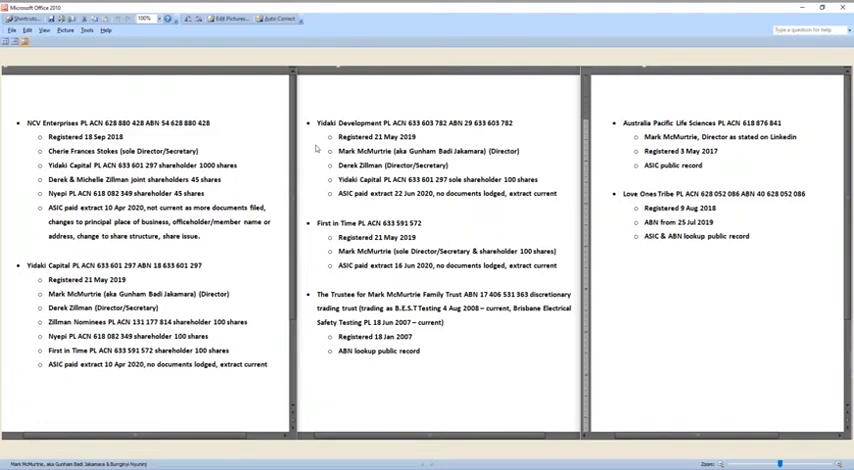
pyautogui.moveTo(324, 122)
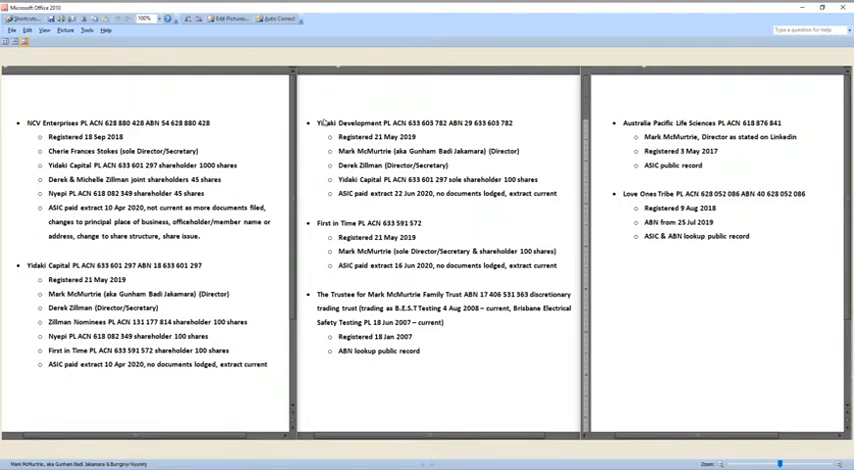
pyautogui.moveTo(163, 350)
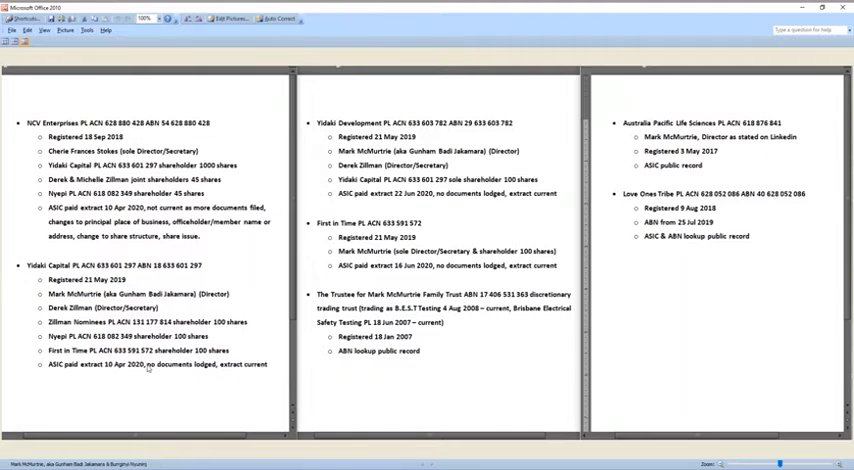
pyautogui.moveTo(435, 200)
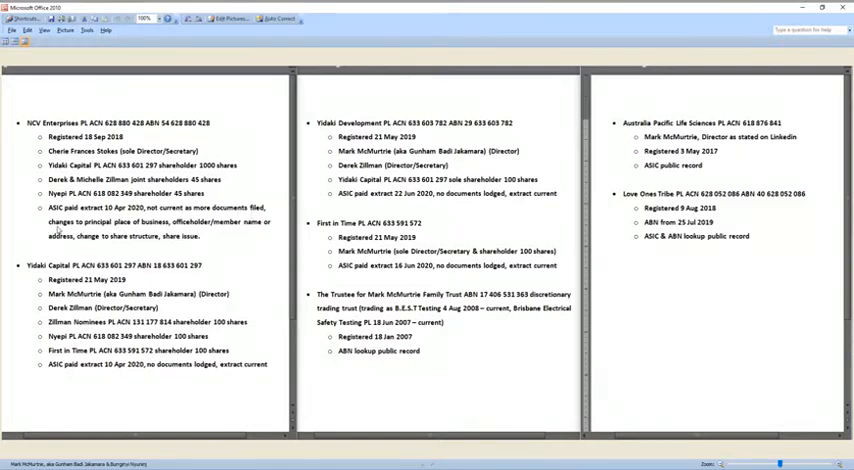
pyautogui.moveTo(187, 228)
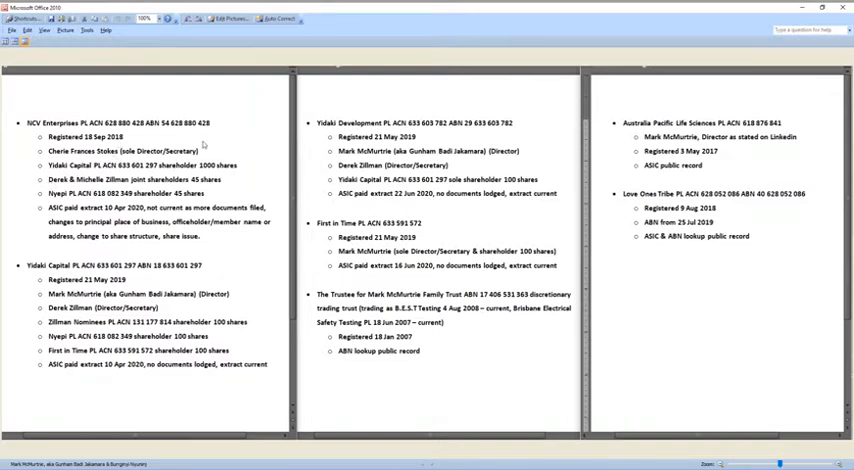
pyautogui.moveTo(115, 219)
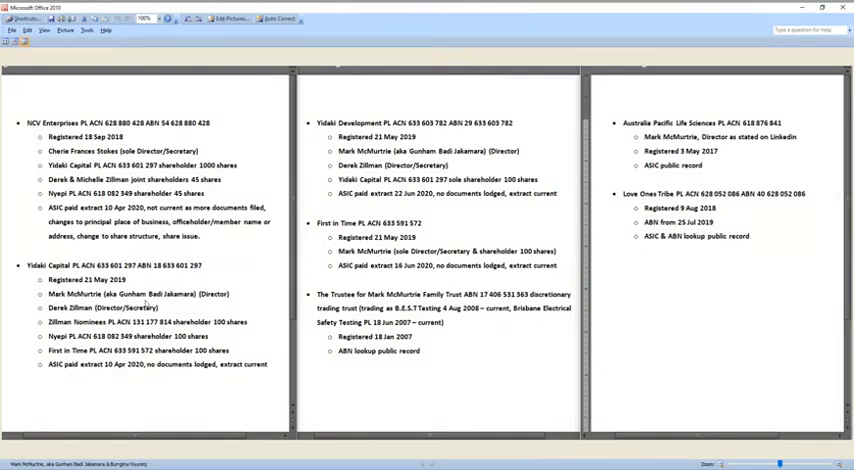
pyautogui.moveTo(211, 302)
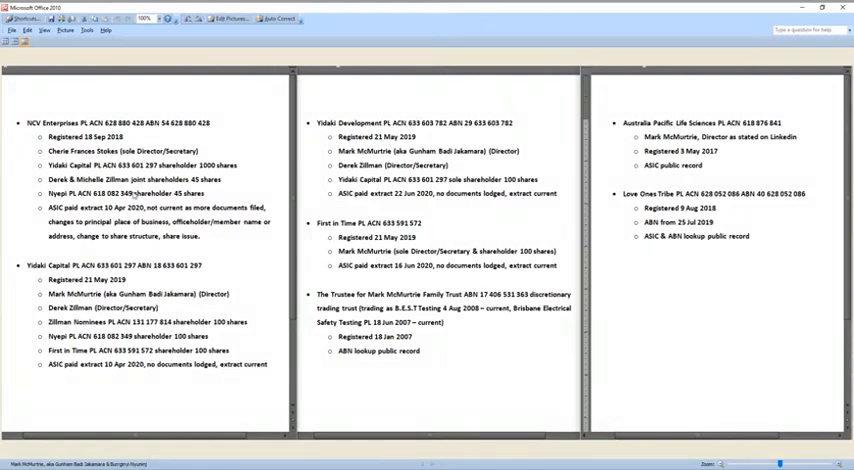
pyautogui.moveTo(99, 257)
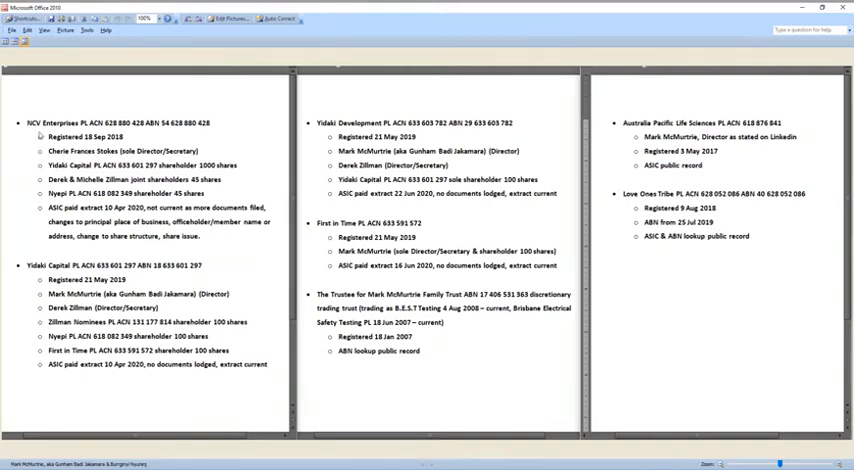
pyautogui.moveTo(48, 188)
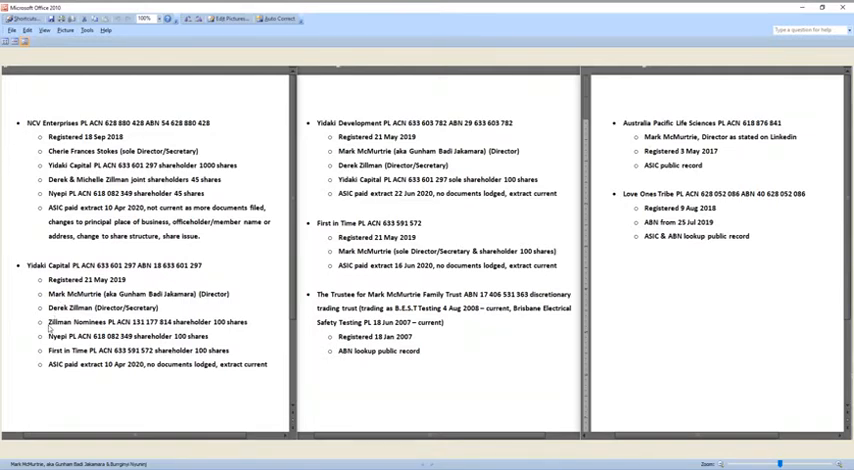
pyautogui.moveTo(52, 330)
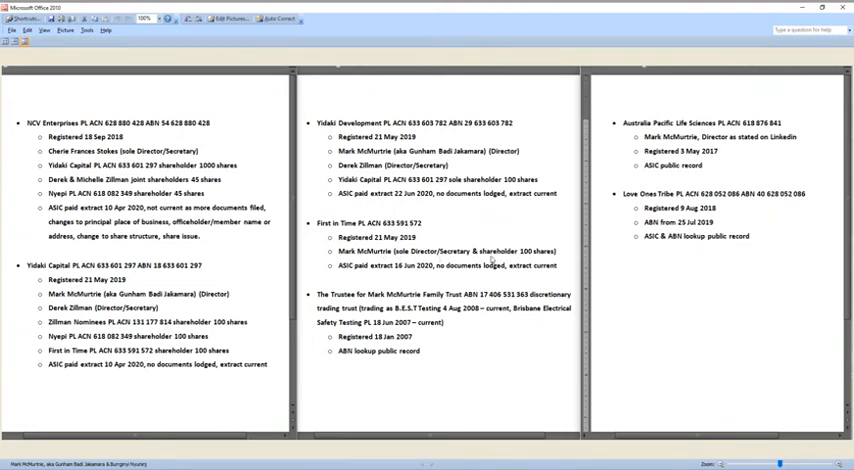
pyautogui.moveTo(541, 262)
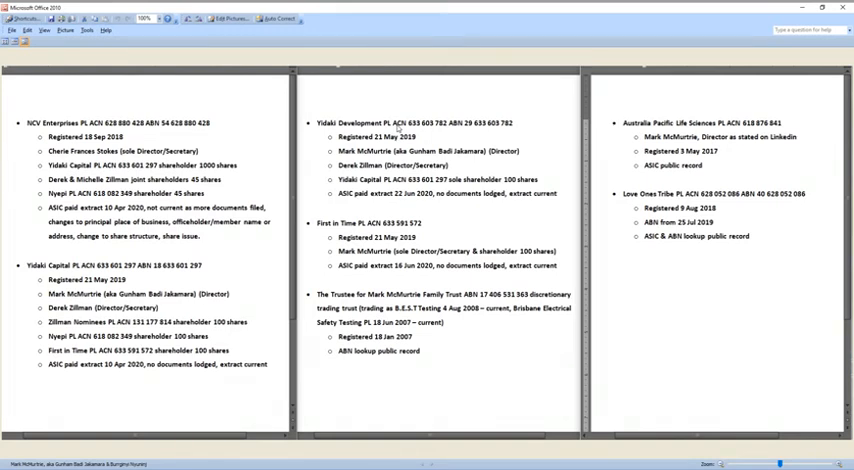
pyautogui.moveTo(62, 190)
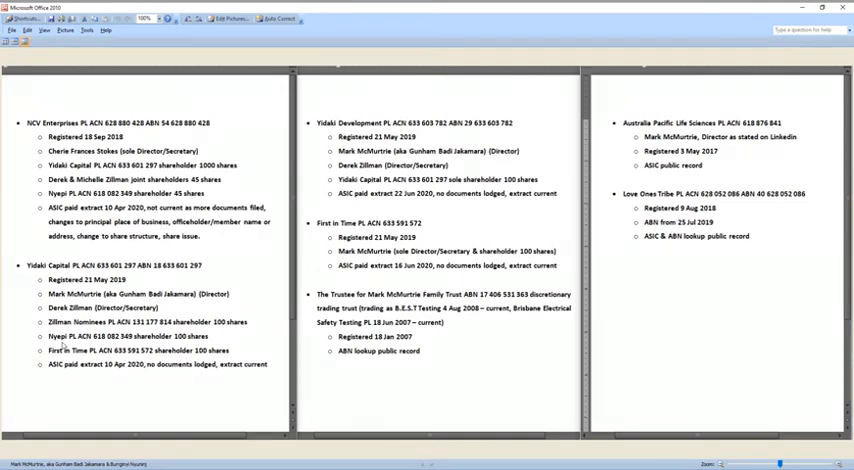
pyautogui.moveTo(113, 370)
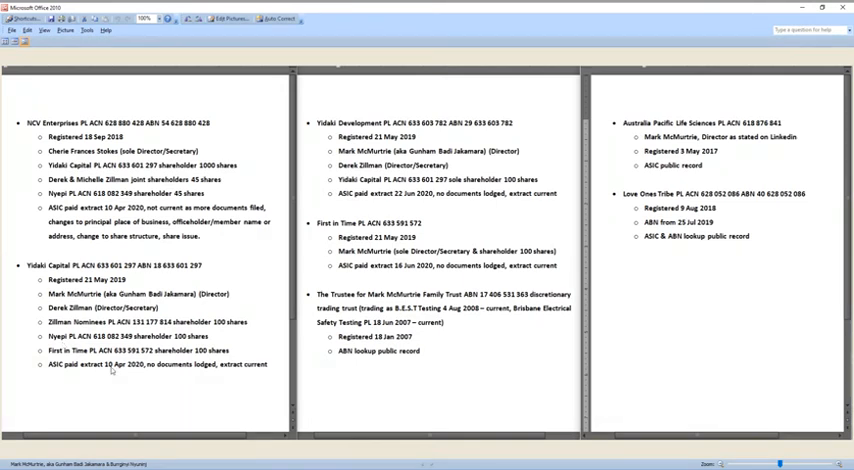